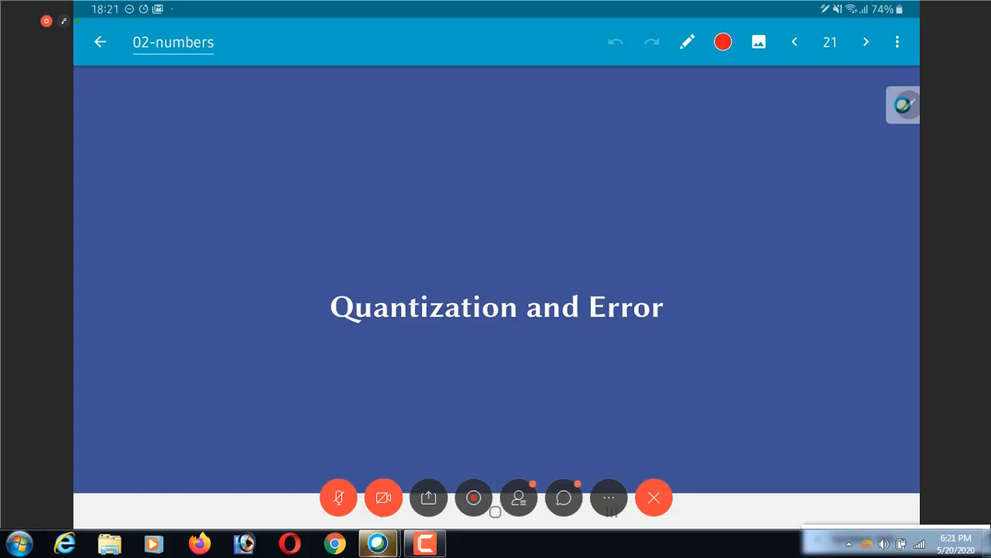
Advance to slide 22, Quantization, and underline 'Resolution' in red
{"action": "left_click", "coordinate": [865, 42]}
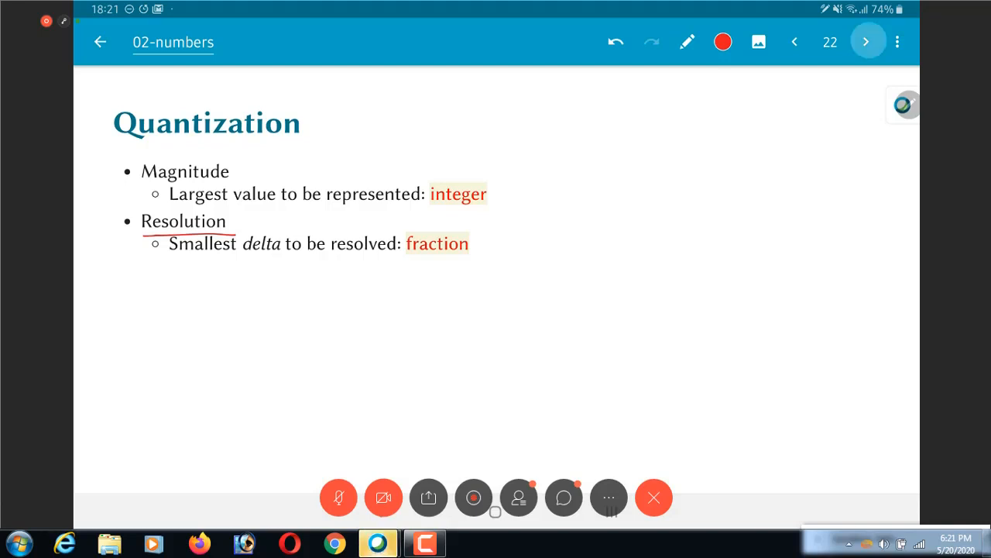
Advance to slide 23 showing the Quantization effects and Quantization Error plots
{"action": "left_click", "coordinate": [866, 42]}
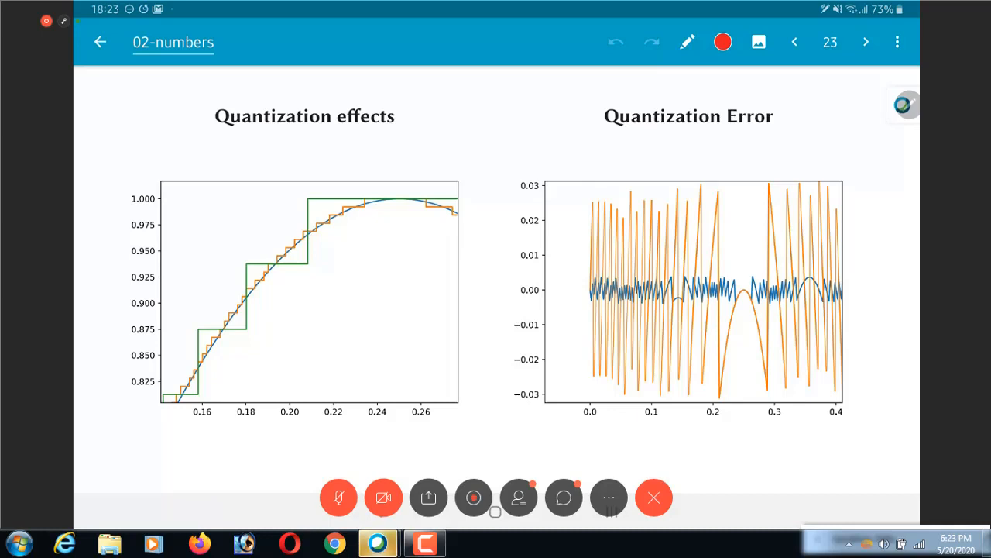
Advance to slide 24, Error, and underline '6dB' in the last bullet in red
{"action": "left_click", "coordinate": [865, 42]}
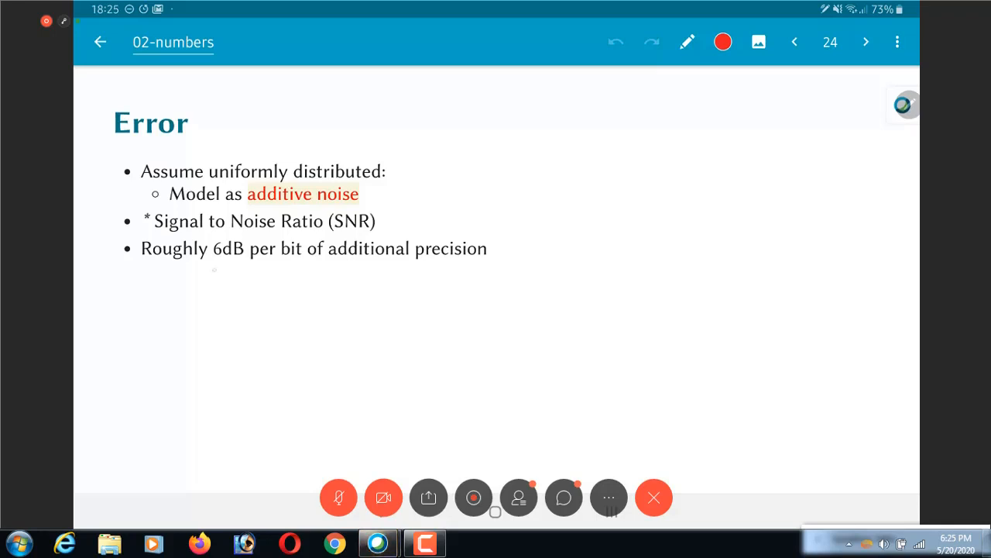
{"action": "left_click_drag", "start_coordinate": [208, 271], "coordinate": [250, 269]}
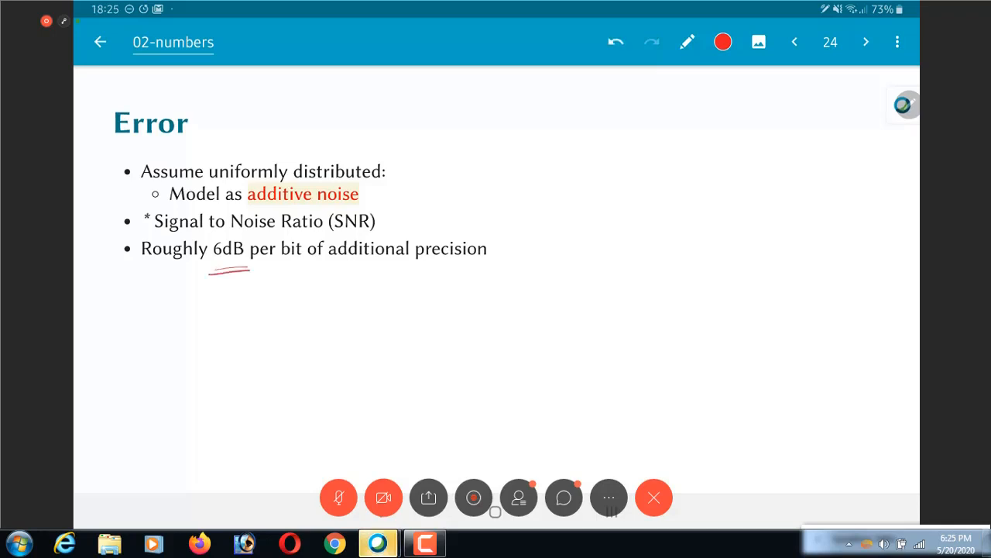